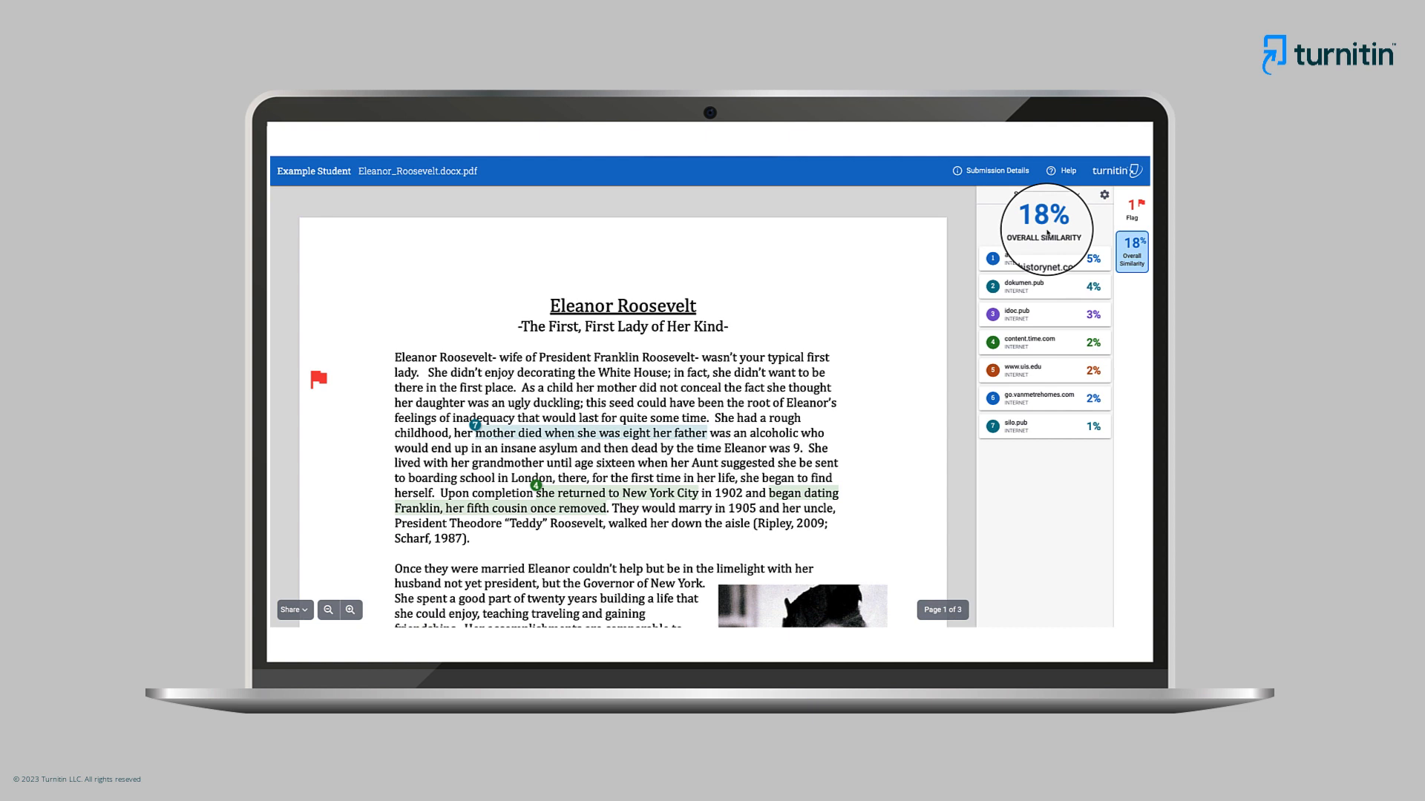
# Inspect the third source's matched passage, then the top articles.historynet.com match, and list all similar sources.
pyautogui.click(1045, 219)
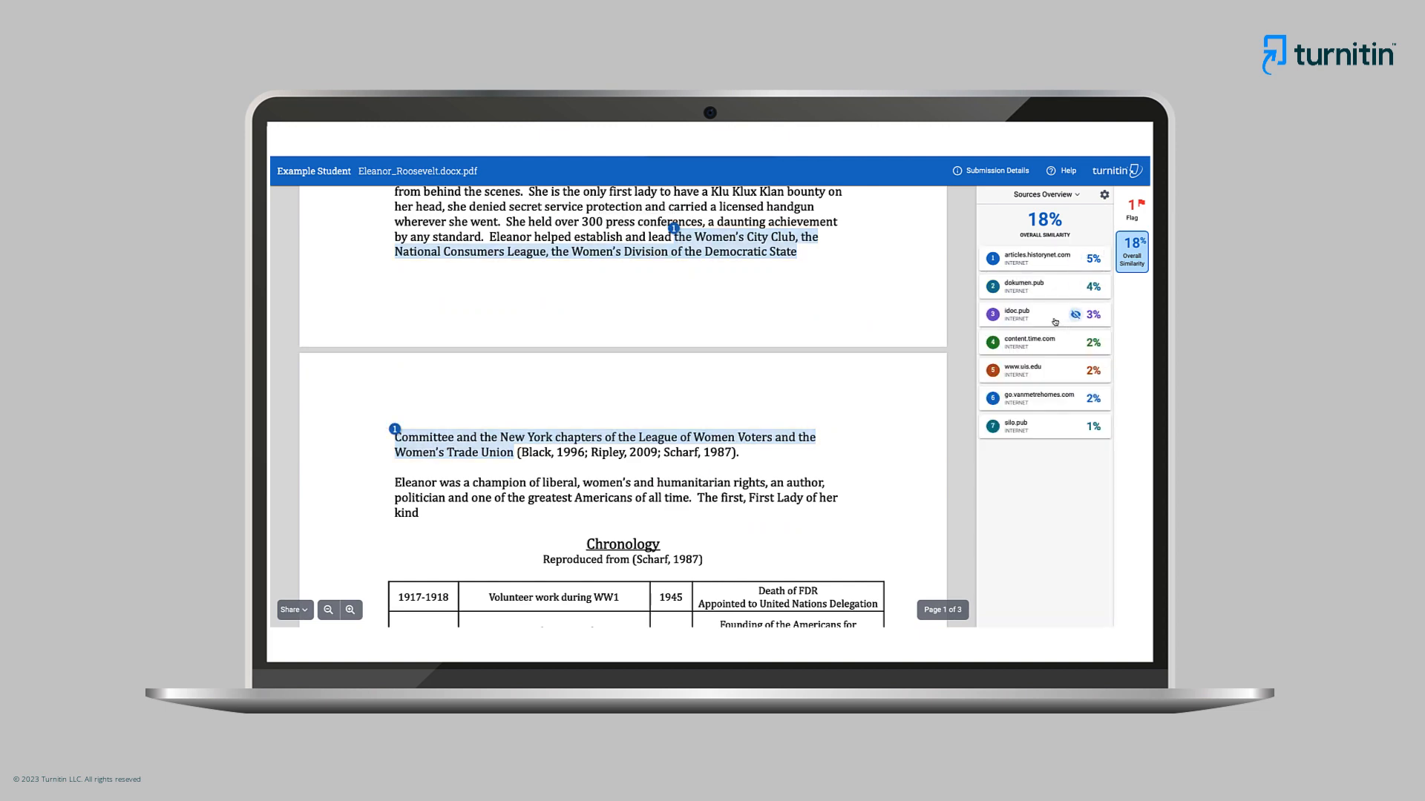
pyautogui.click(1014, 313)
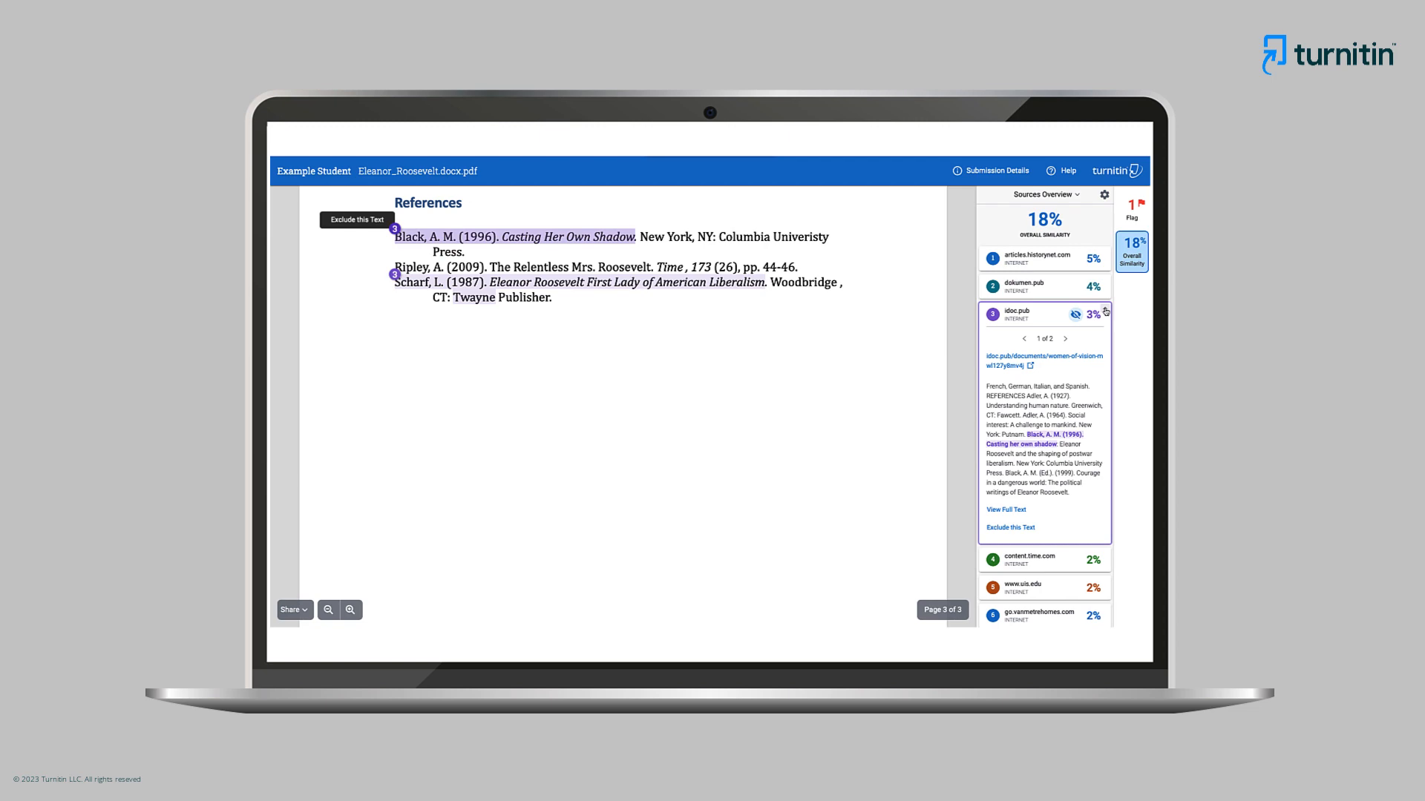
pyautogui.click(1045, 314)
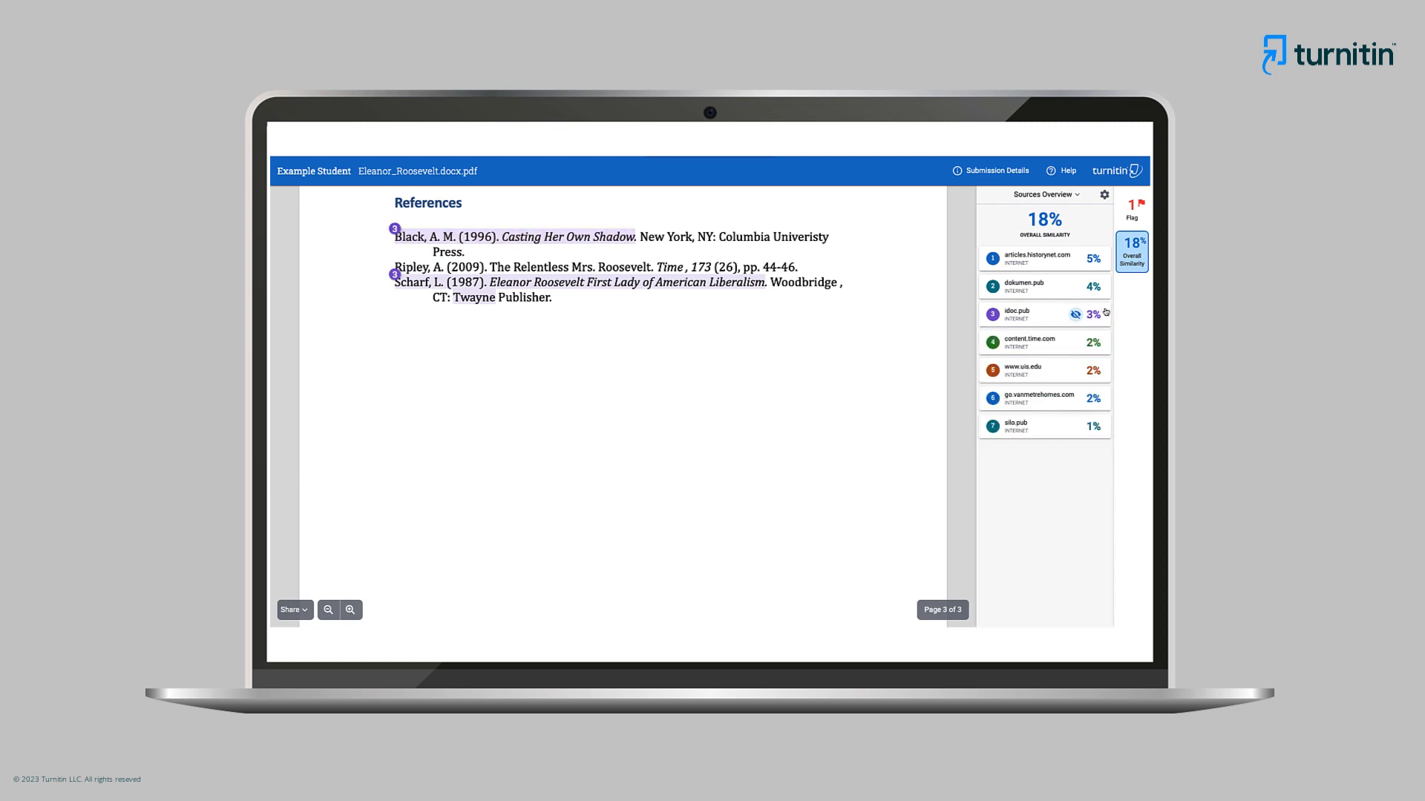
pyautogui.click(1033, 255)
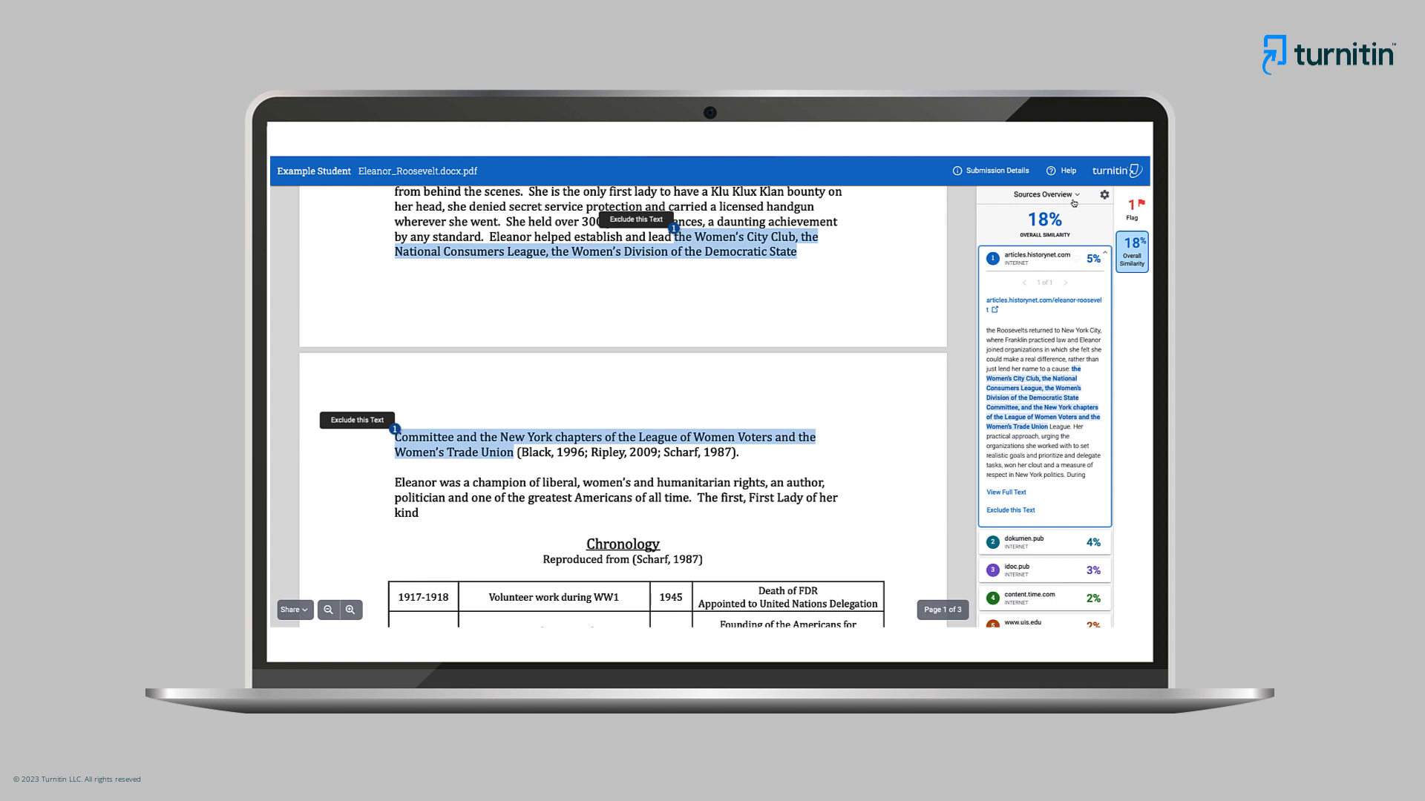
pyautogui.click(1131, 253)
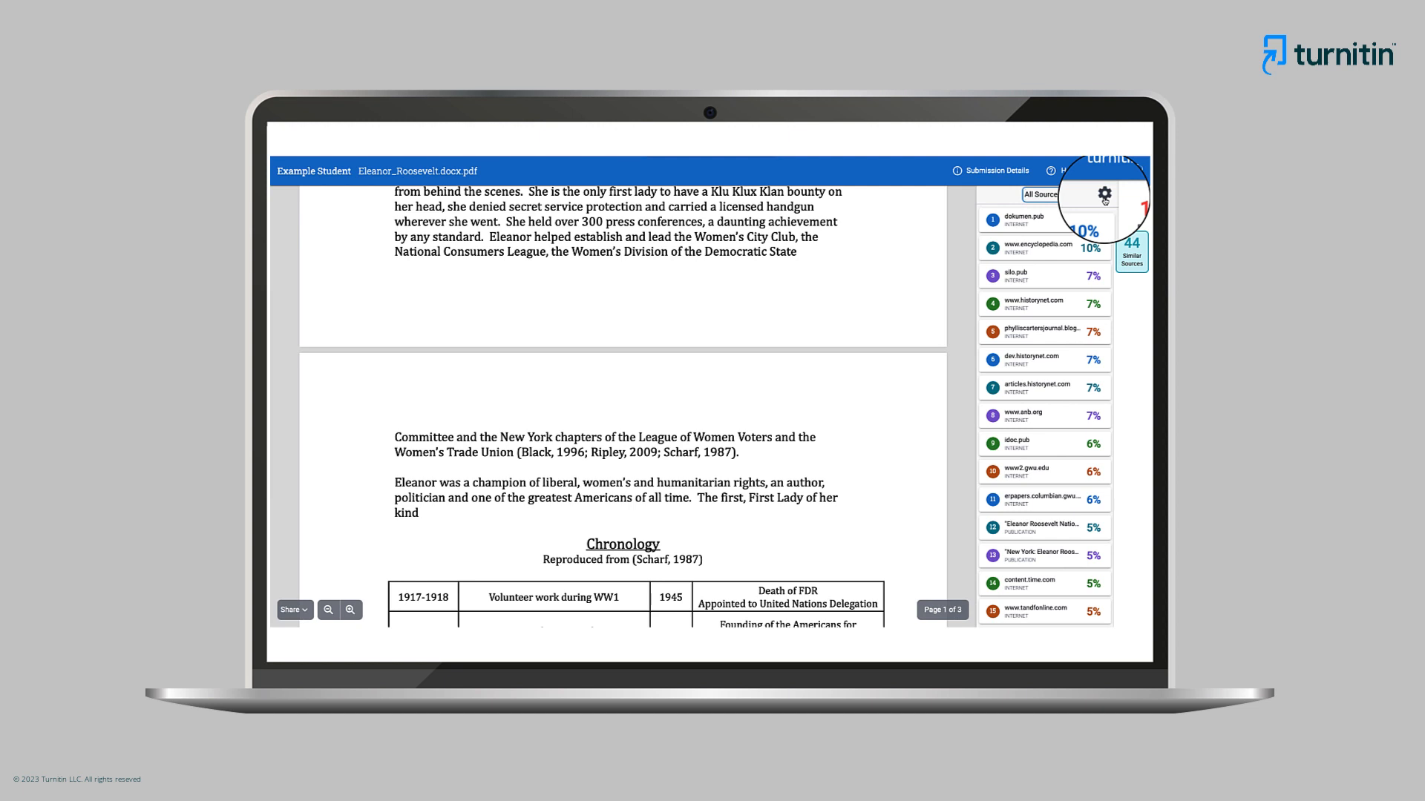
# Exclude citations and small matches under 8 words in the report settings.
pyautogui.click(1104, 193)
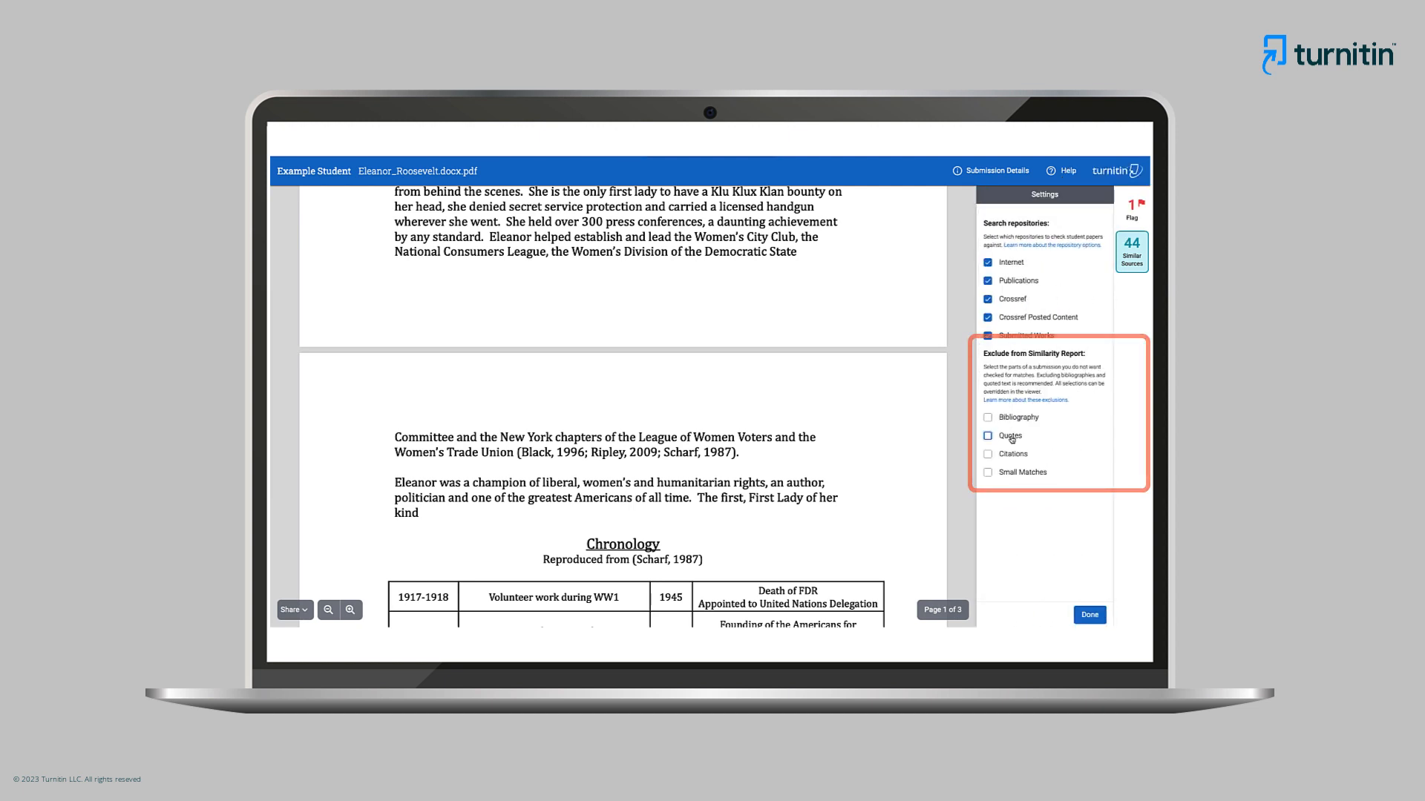
pyautogui.click(988, 436)
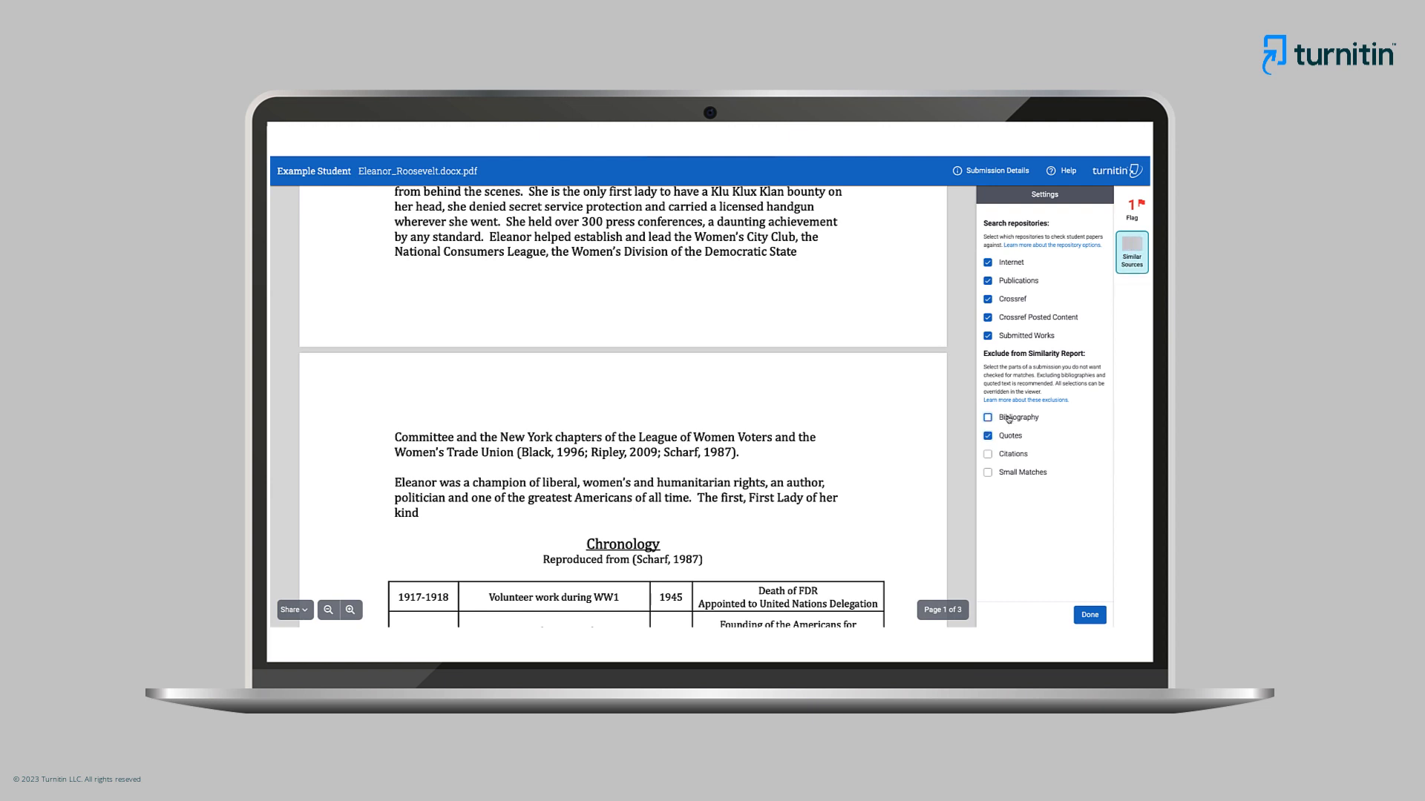
pyautogui.click(988, 417)
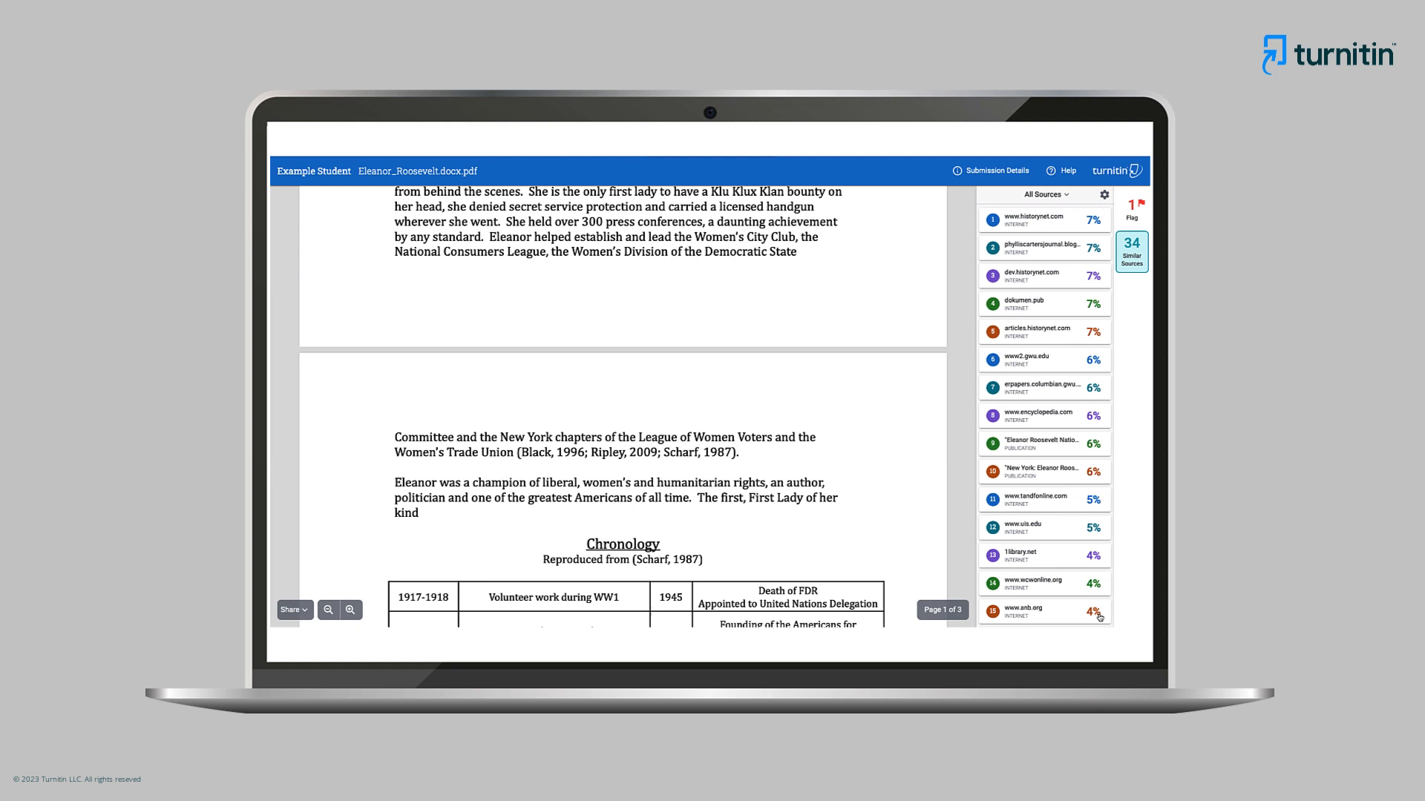
pyautogui.click(1043, 194)
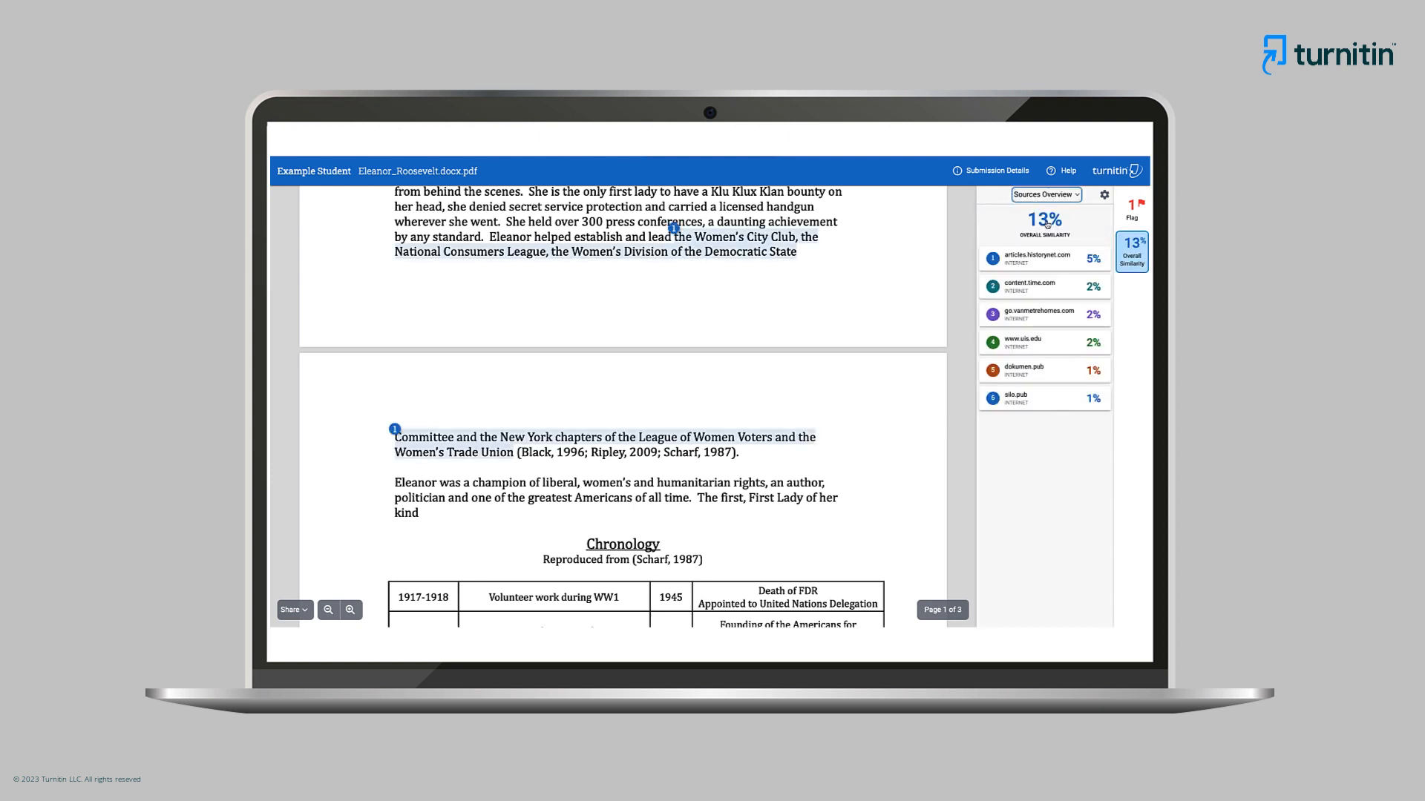
# Exclude the bibliography as well, bringing overall similarity down to 11% across five sources.
pyautogui.click(1104, 195)
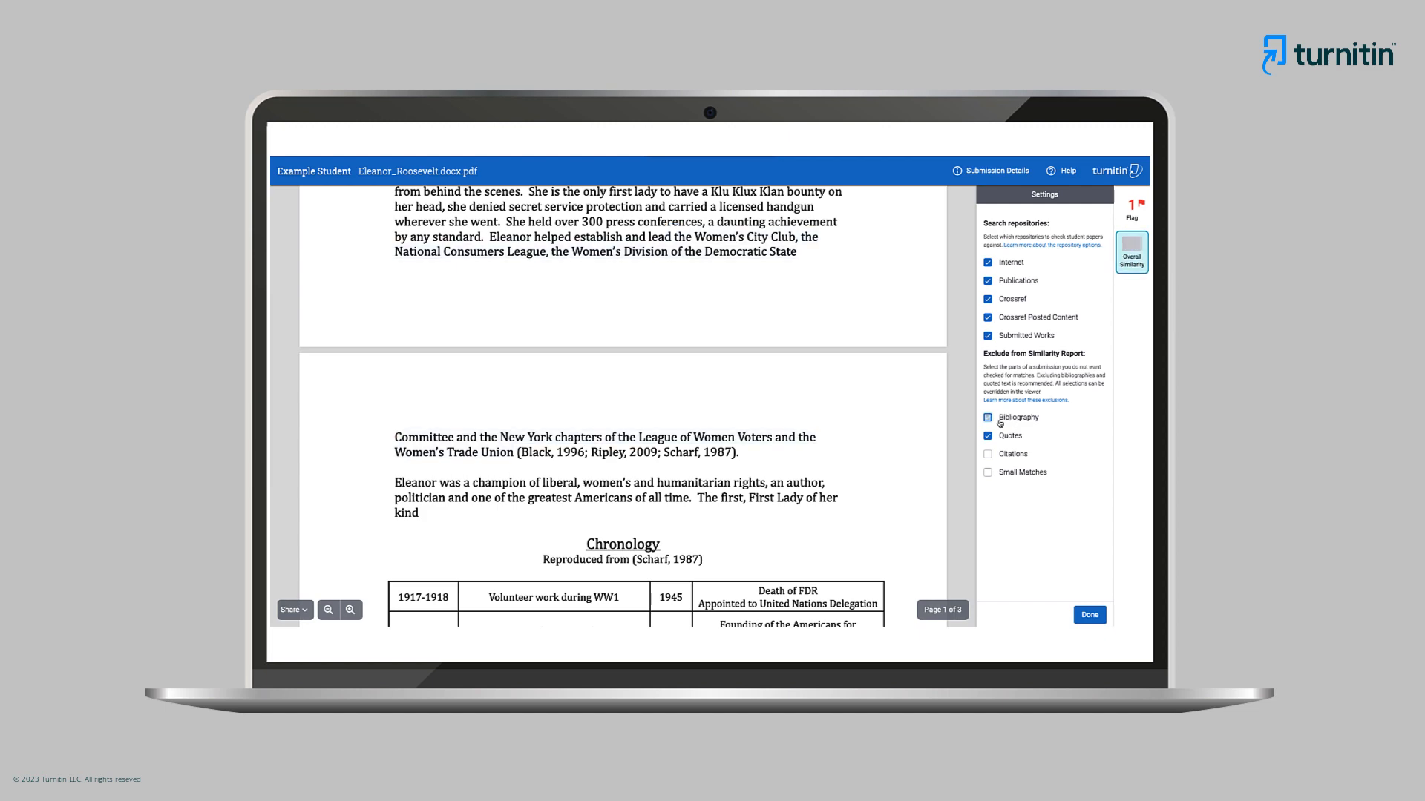
pyautogui.click(988, 417)
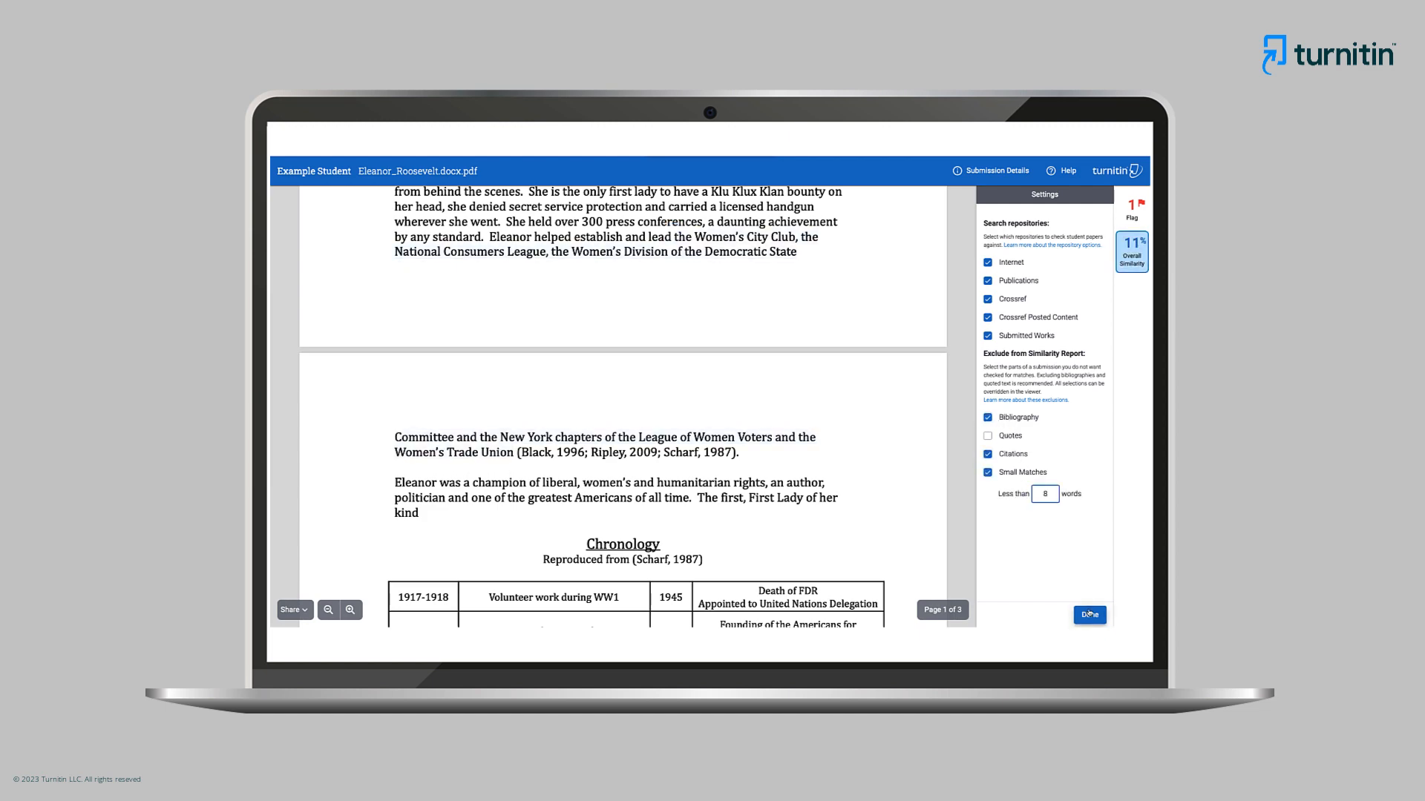
pyautogui.click(1088, 614)
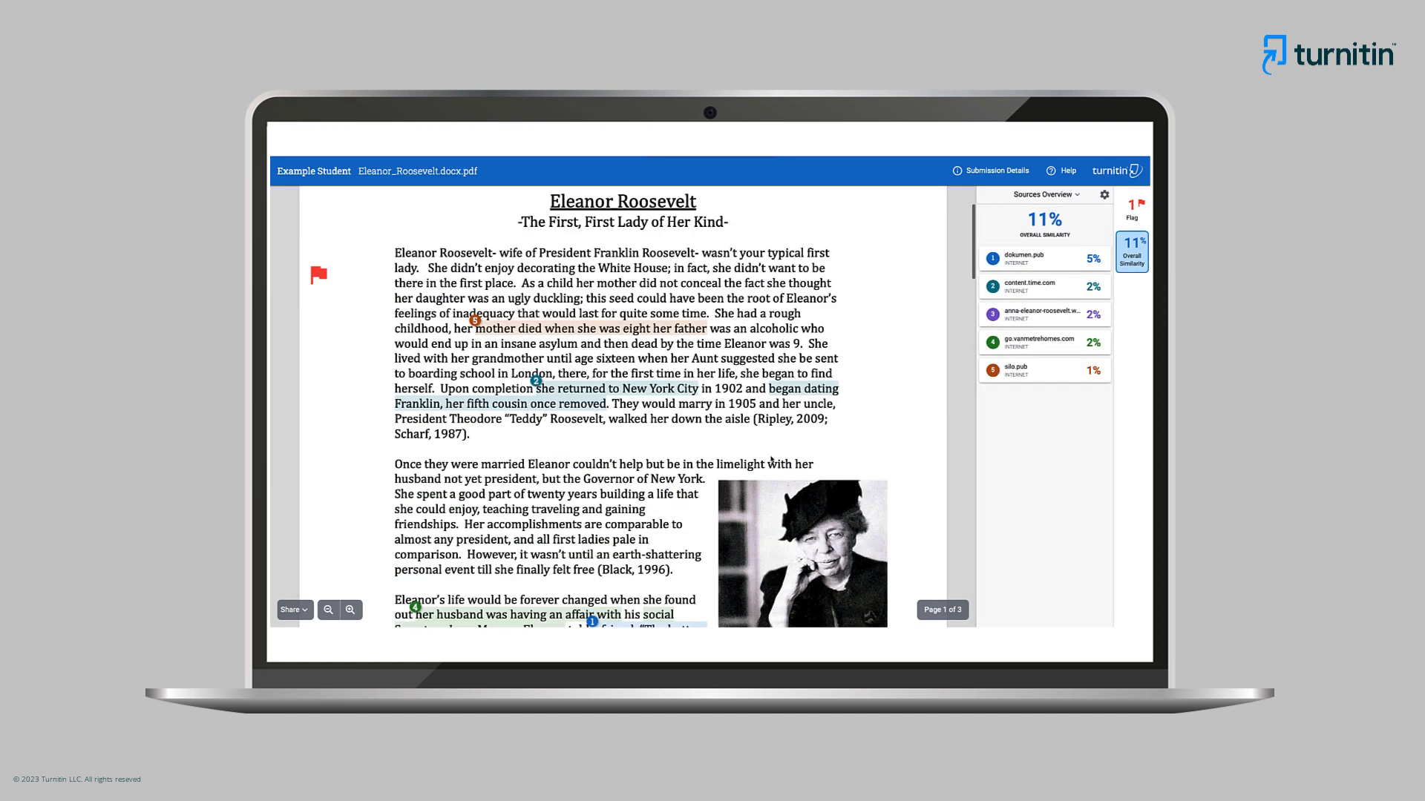
pyautogui.scroll(-3)
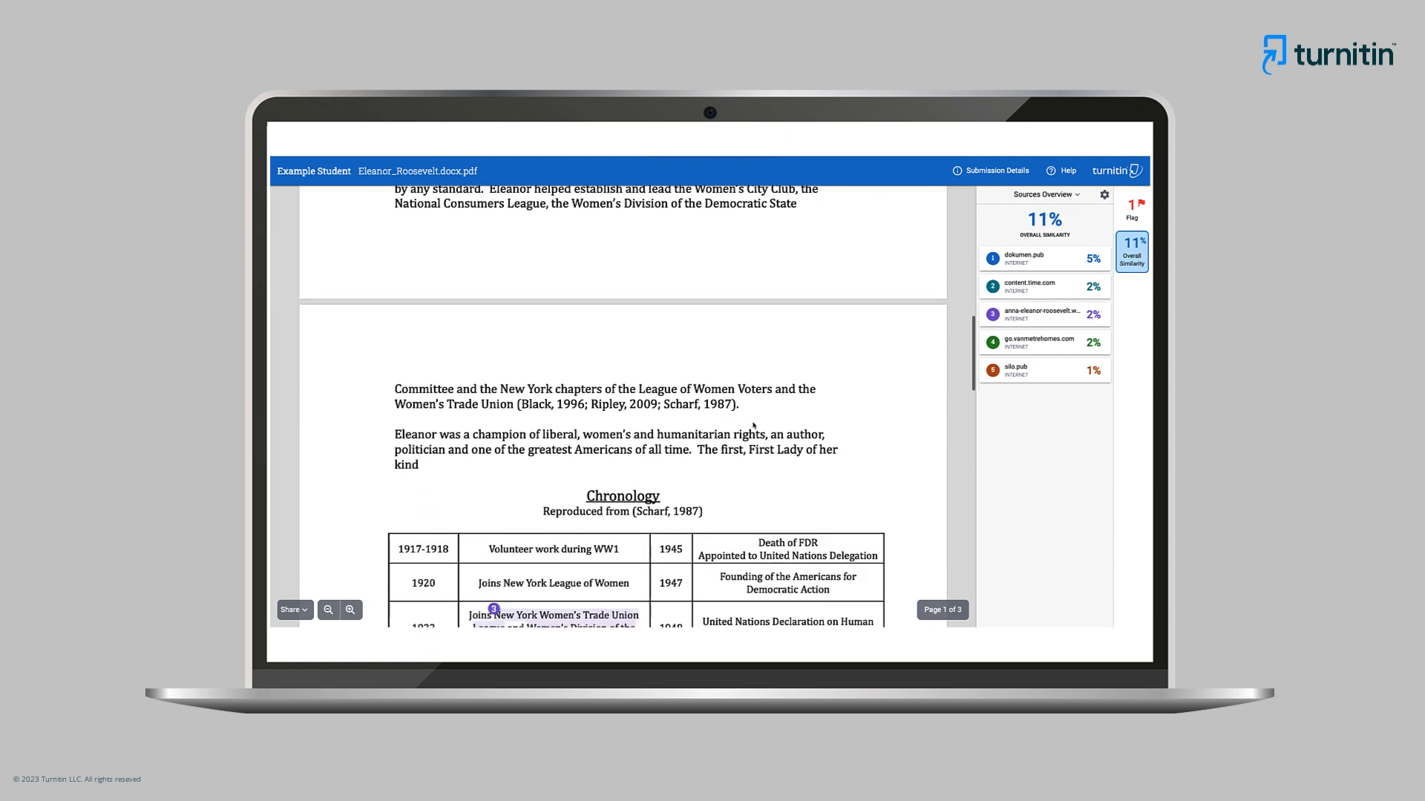
pyautogui.scroll(-3)
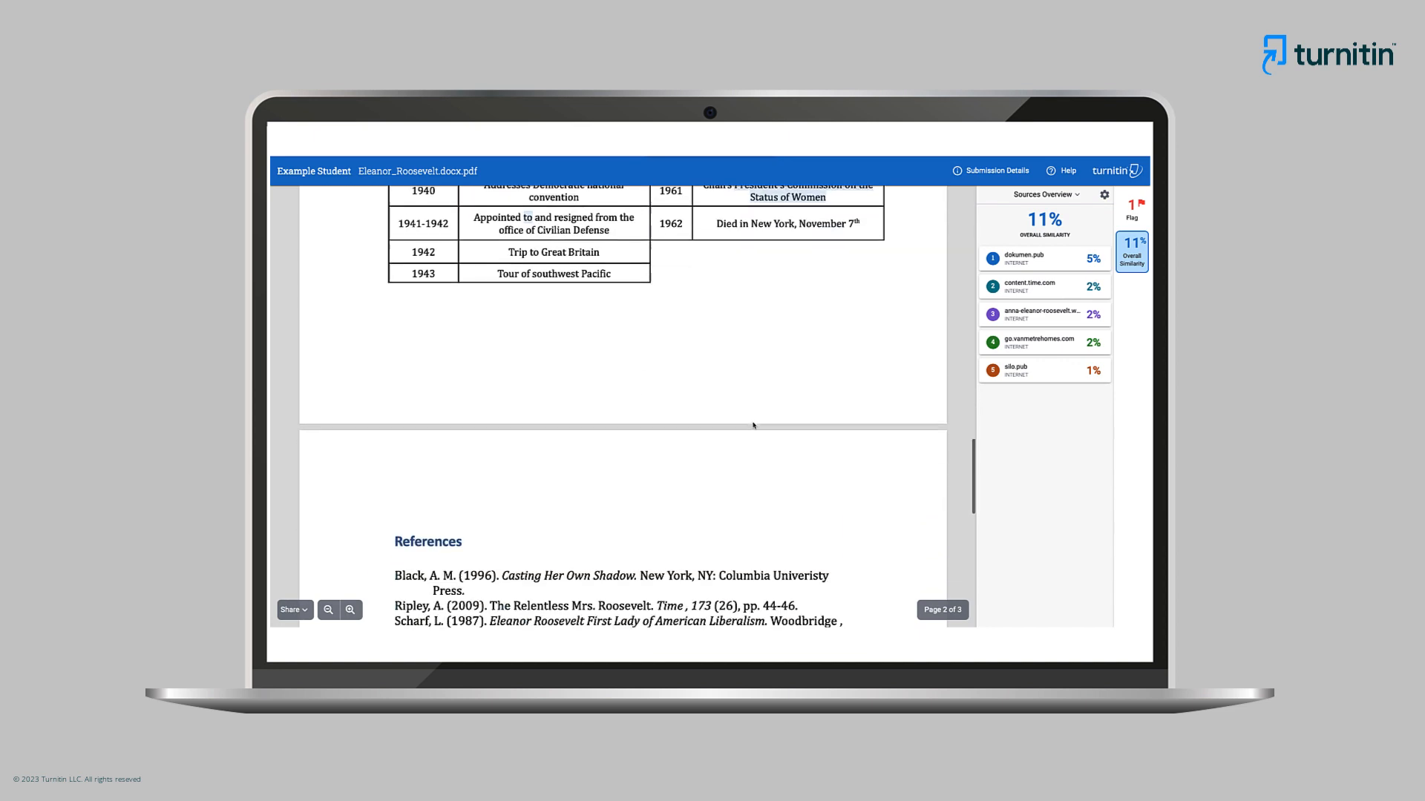
pyautogui.click(1104, 194)
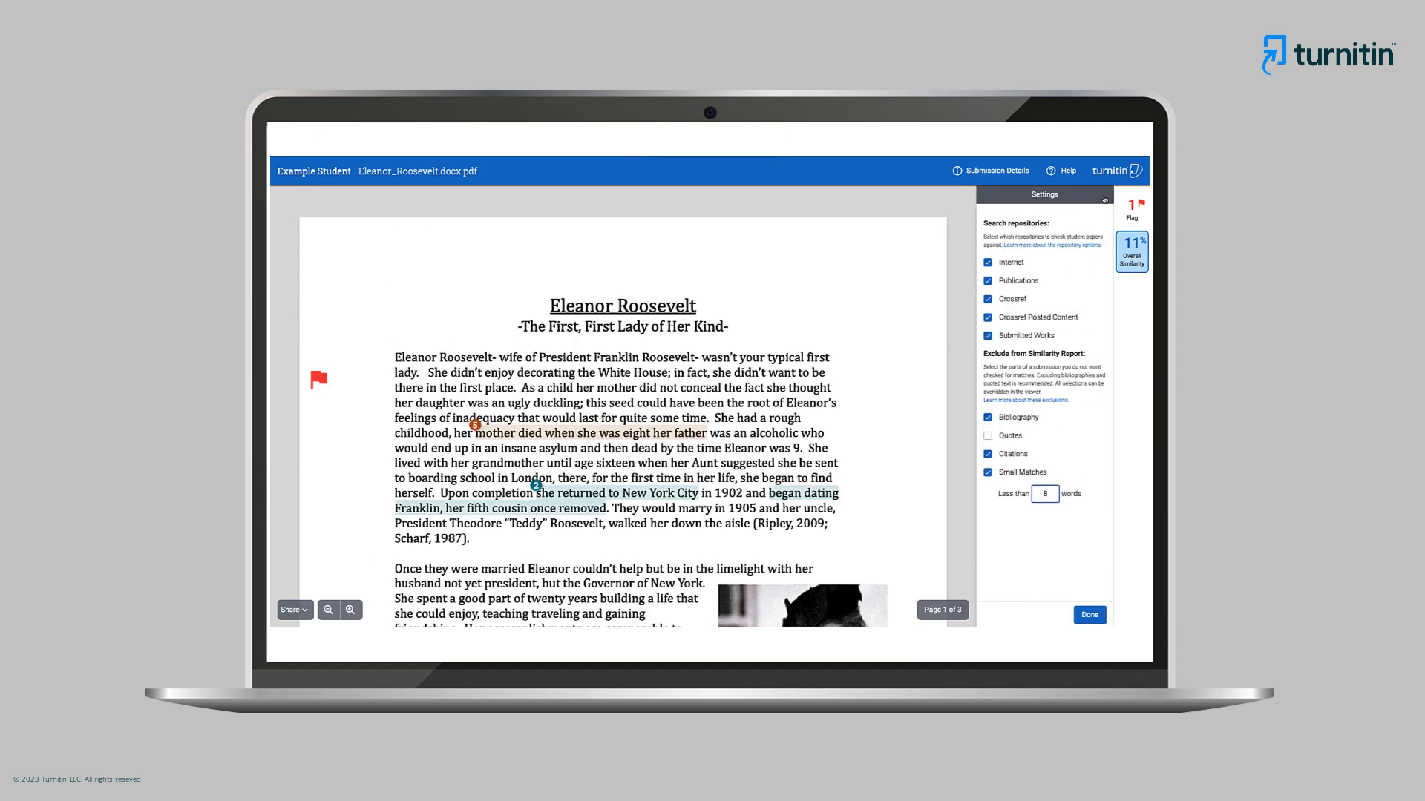
# Exclude quotes to reach 8%, then view the Final_essay report with its 98% submitted-works match.
pyautogui.click(988, 437)
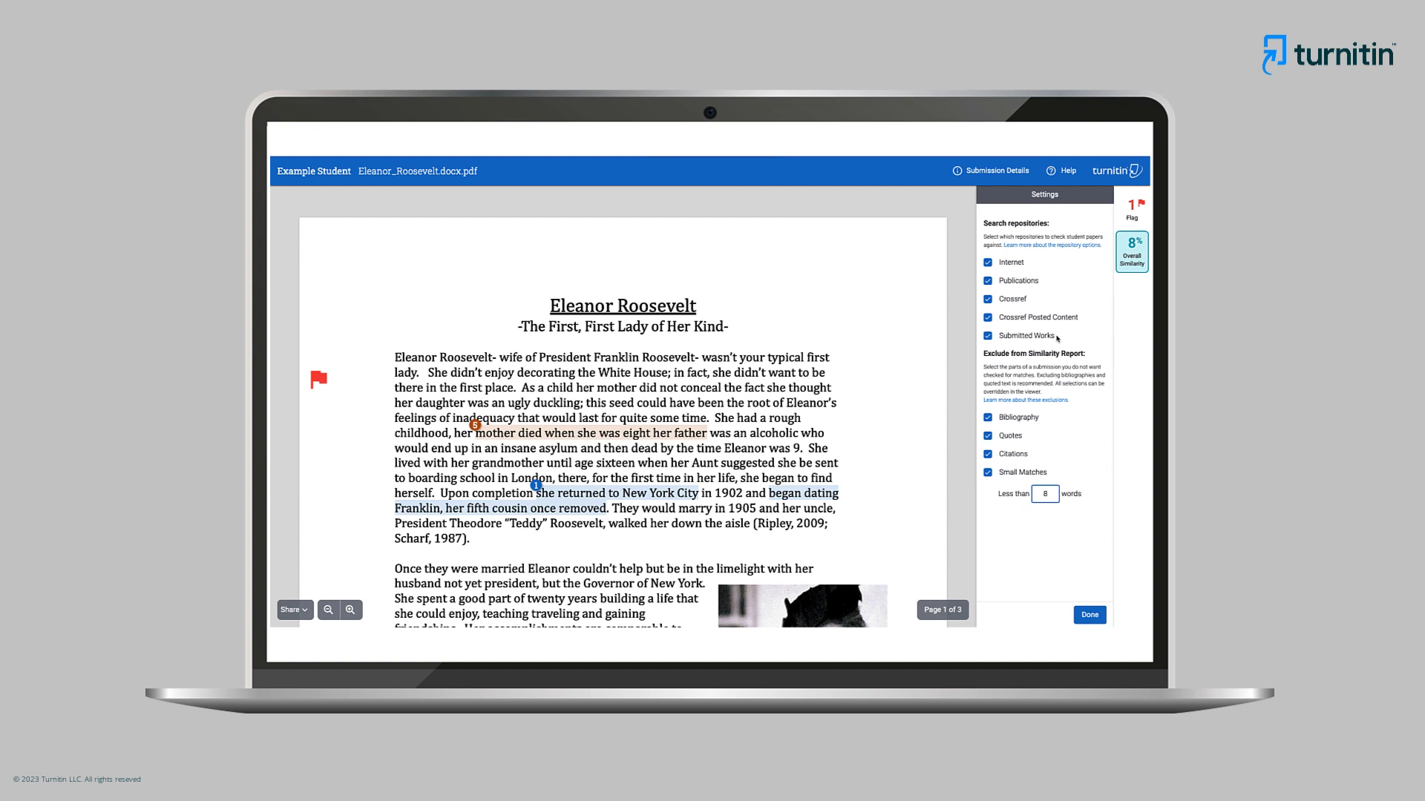
pyautogui.click(1087, 614)
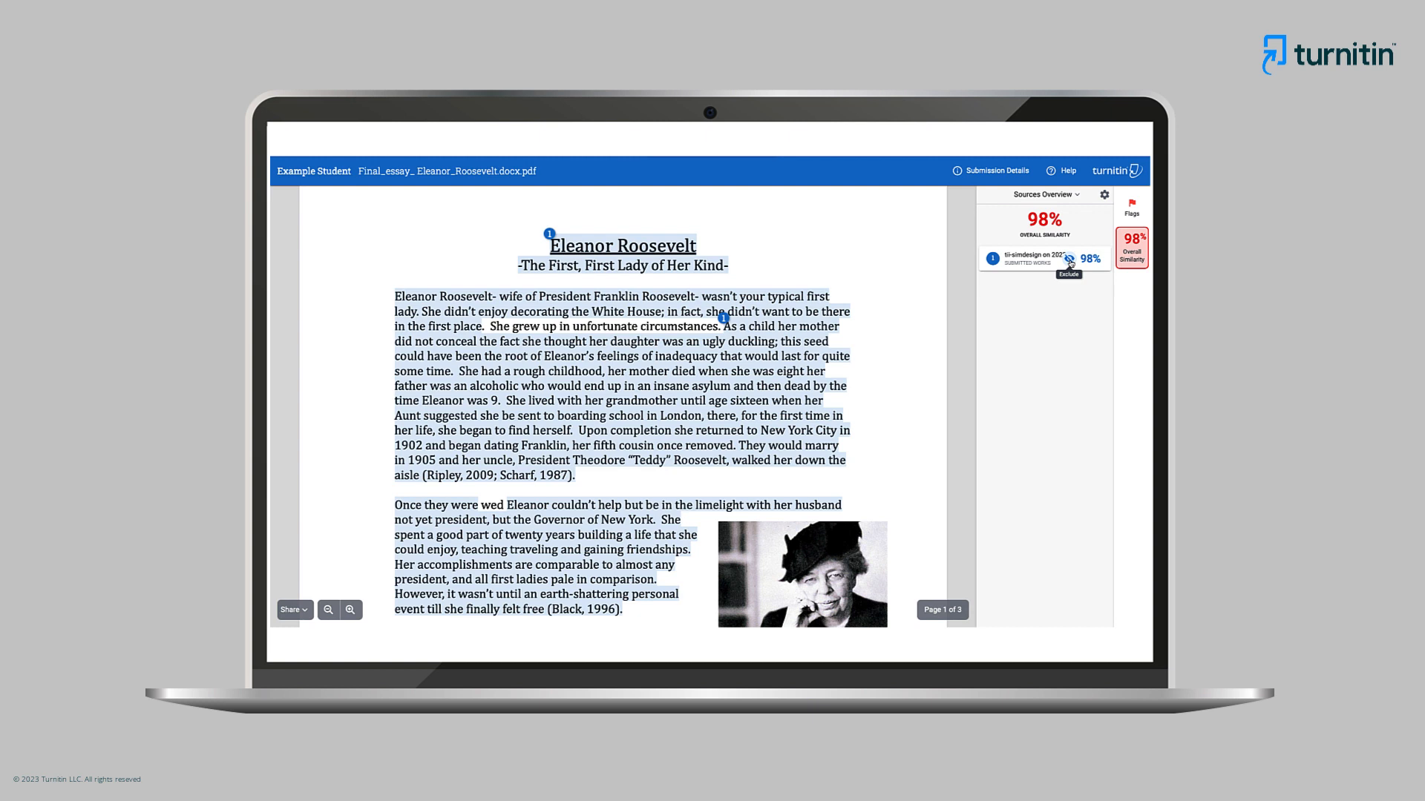
# Exclude the matching Submitted Works source from the final essay's report.
pyautogui.click(1069, 275)
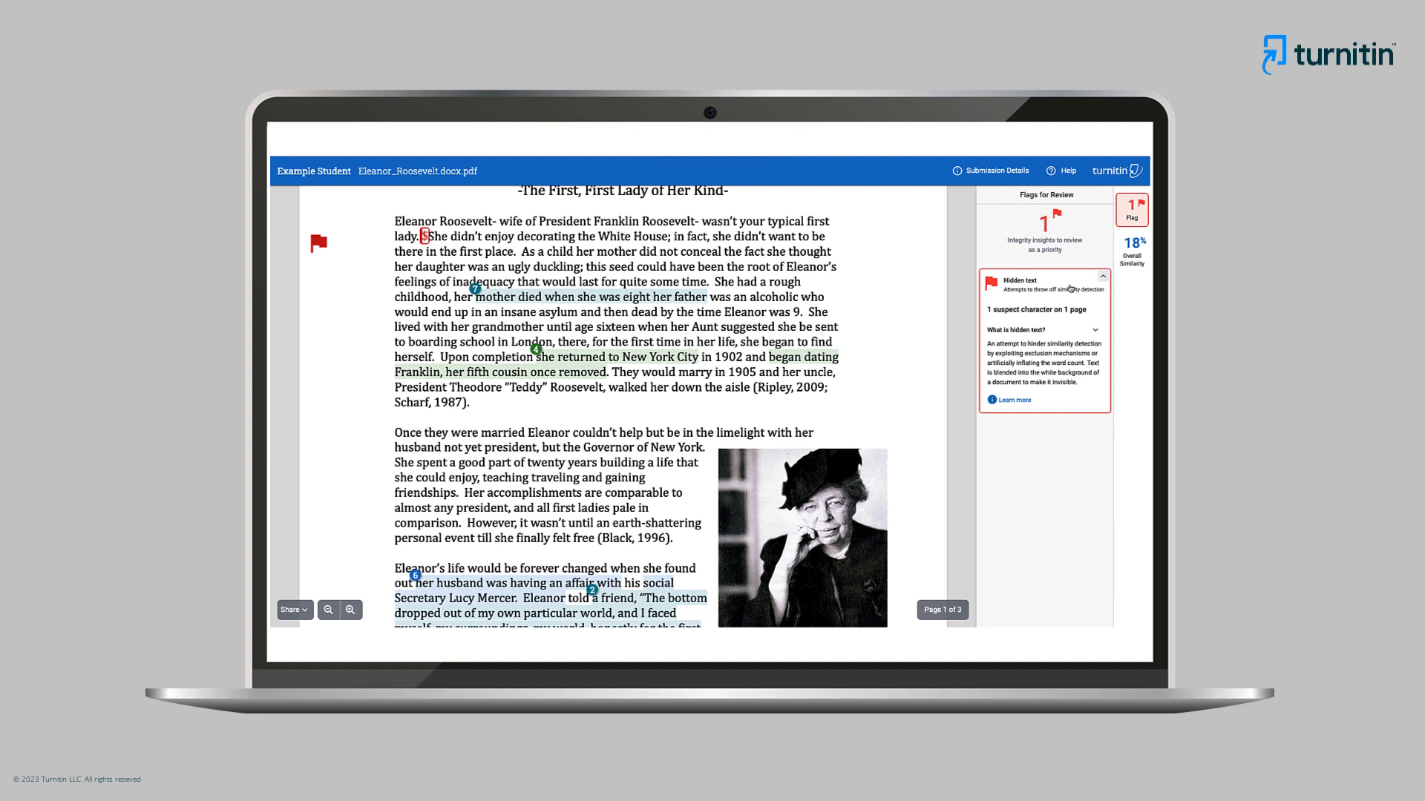
pyautogui.moveTo(1070, 286)
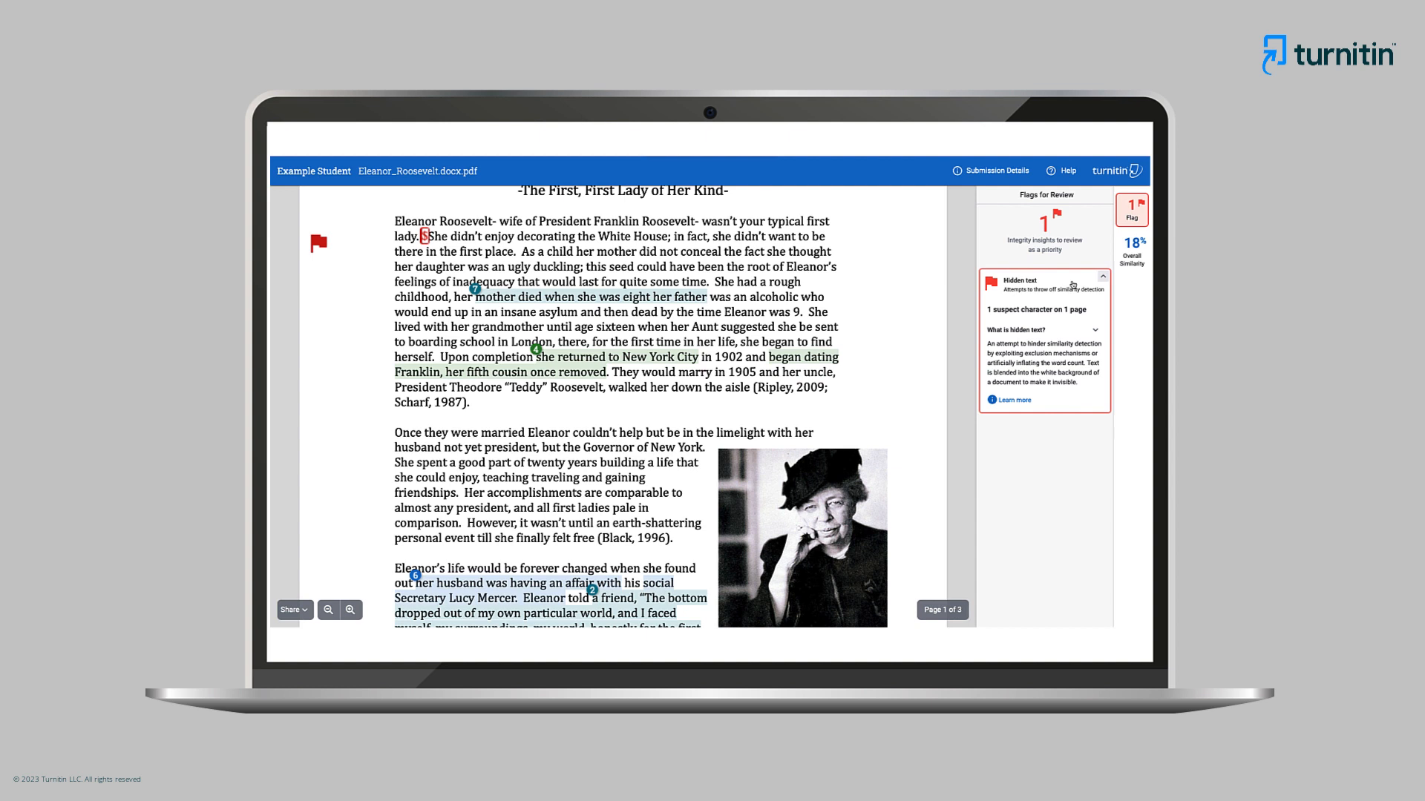
# Return from the hidden-text flag to the sources overview listing seven internet sources at 18%.
pyautogui.click(1131, 252)
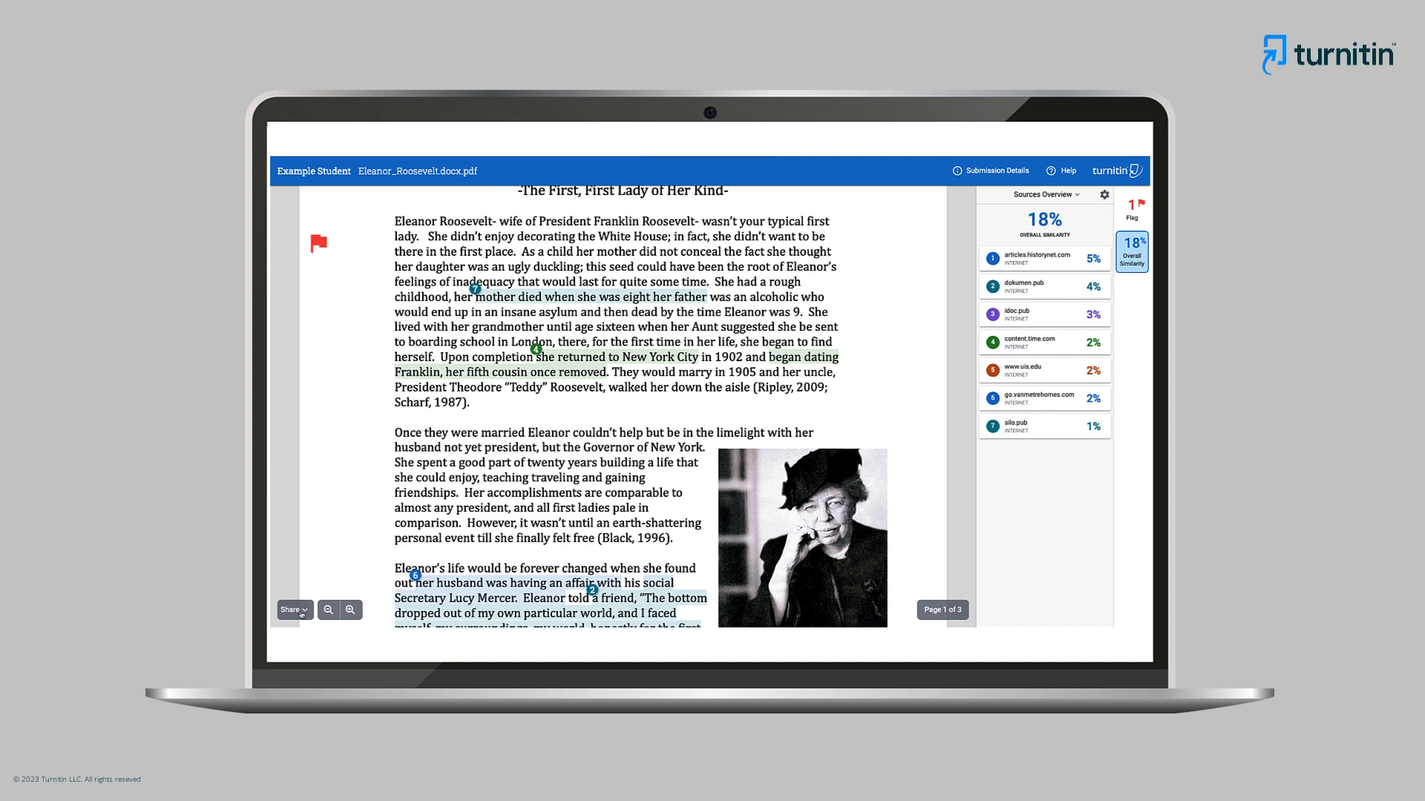
# Download the similarity report as a PDF via the Share menu.
pyautogui.click(293, 610)
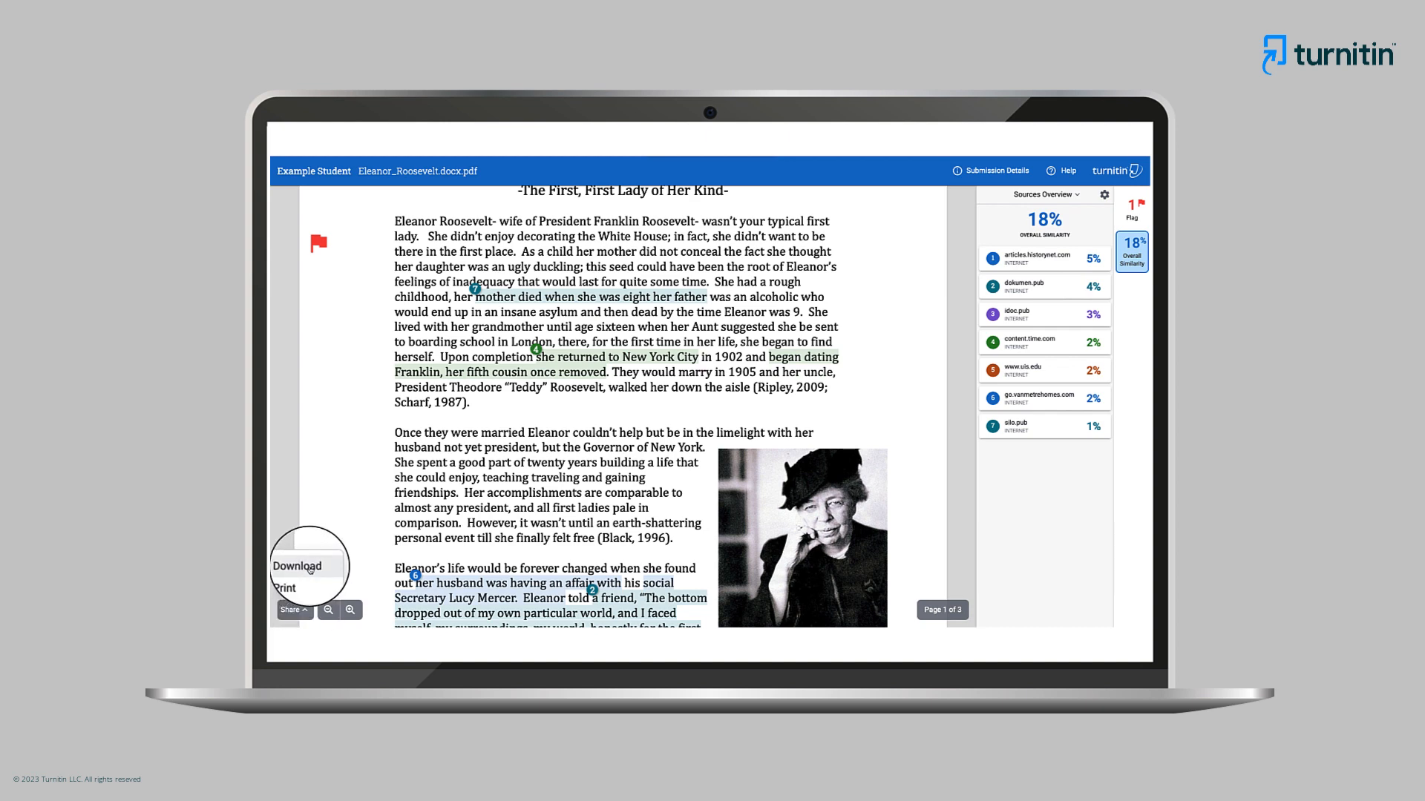
pyautogui.click(297, 567)
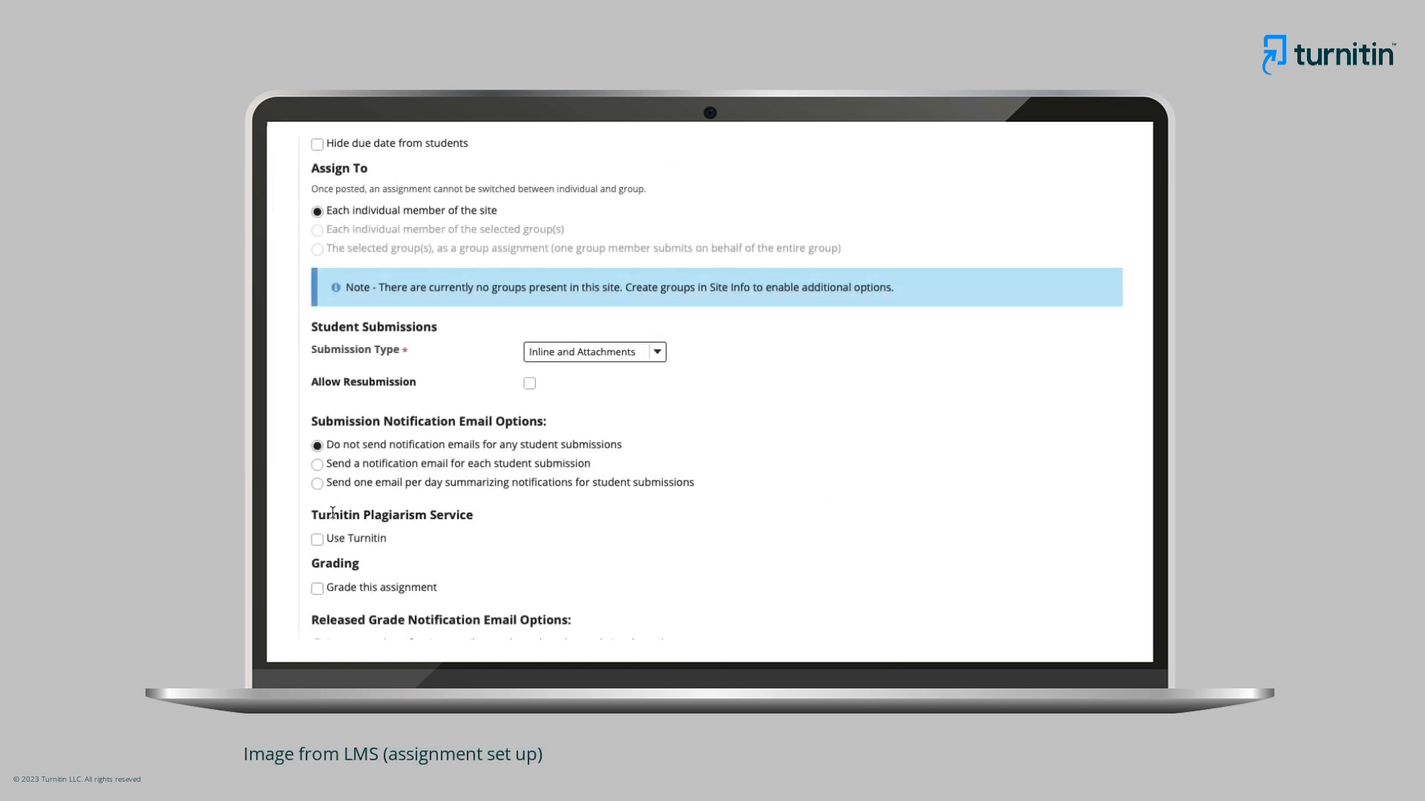
# Bring up the assignment setup with the Turnitin Plagiarism Service section in the LMS.
pyautogui.click(316, 537)
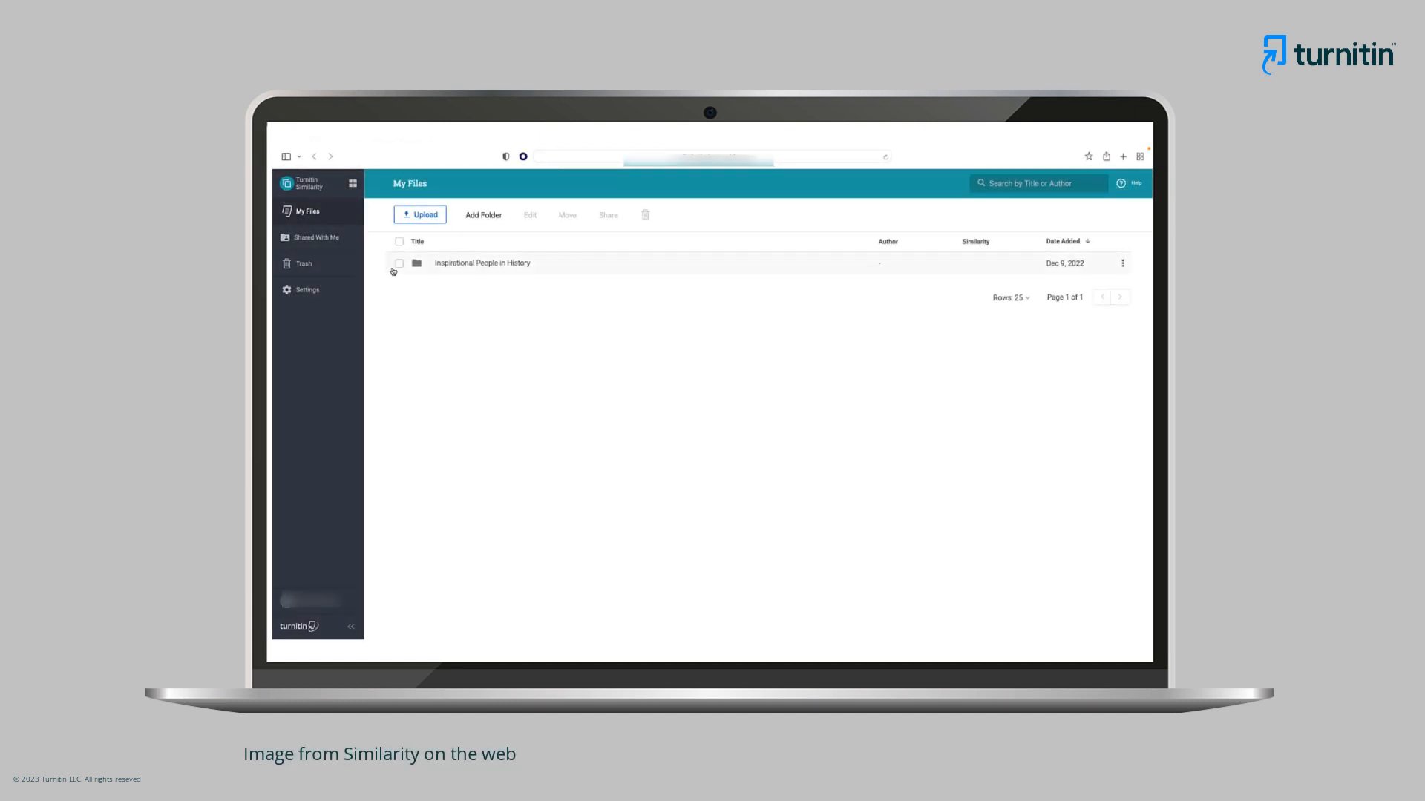
# Edit the Inspirational People in History folder and toggle its Allow student submission link.
pyautogui.click(399, 263)
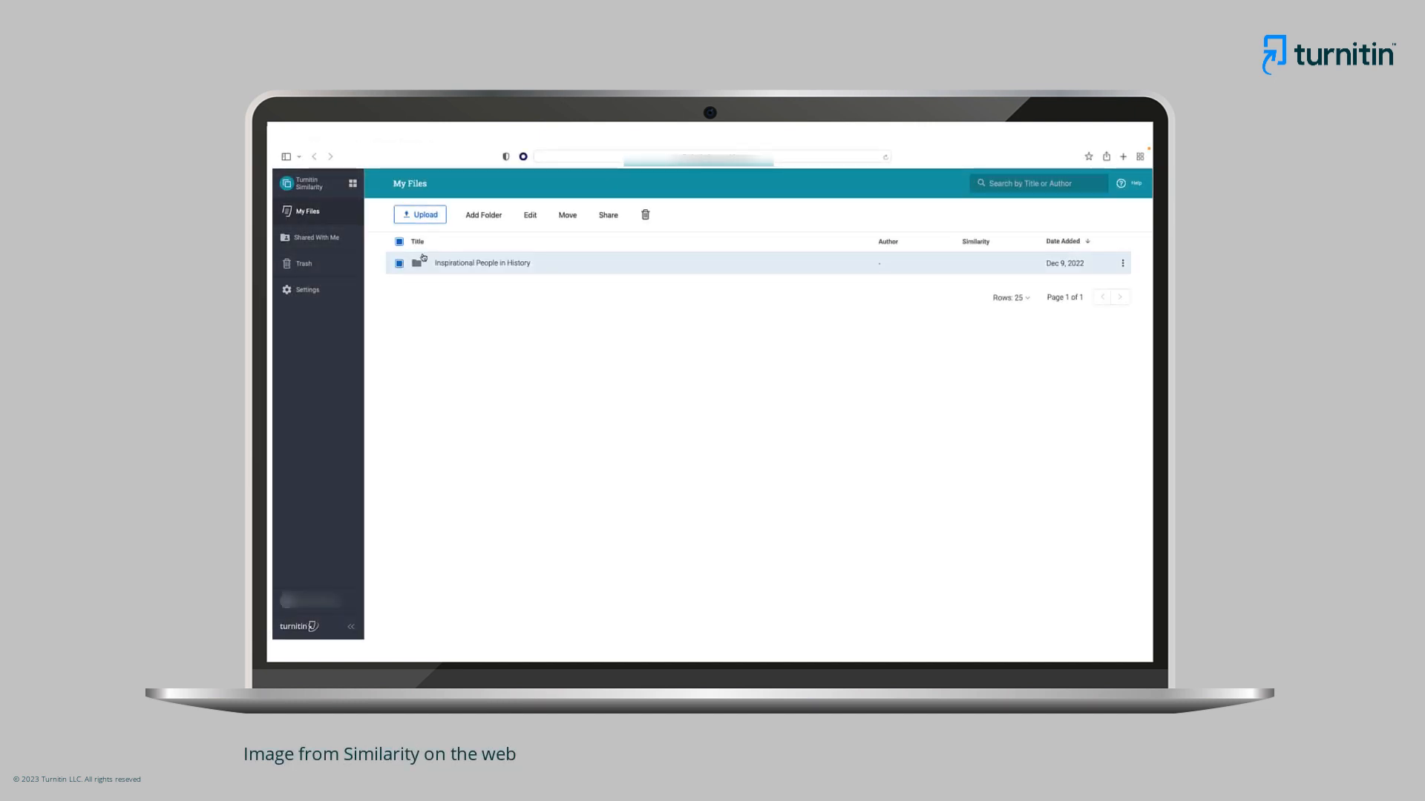
pyautogui.click(529, 216)
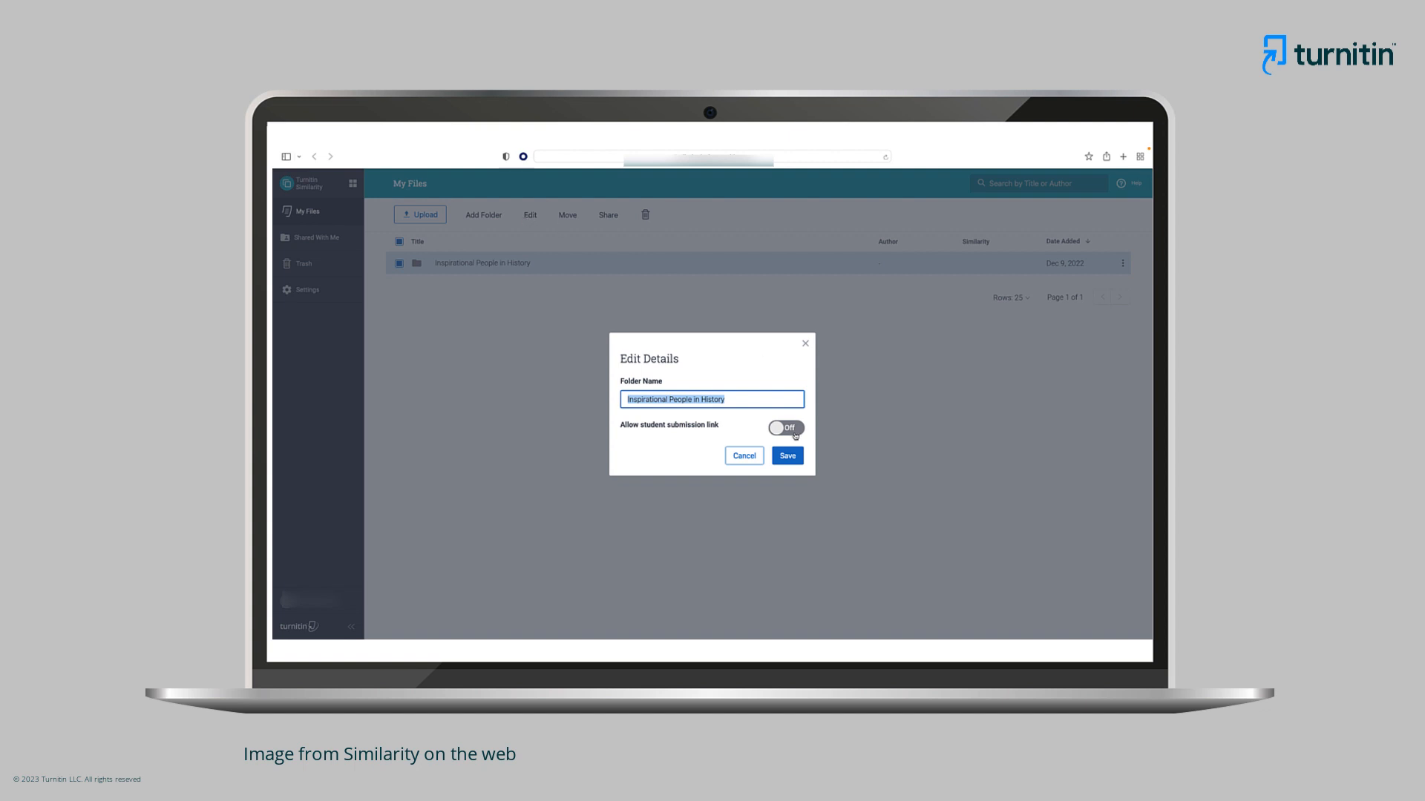
pyautogui.click(783, 428)
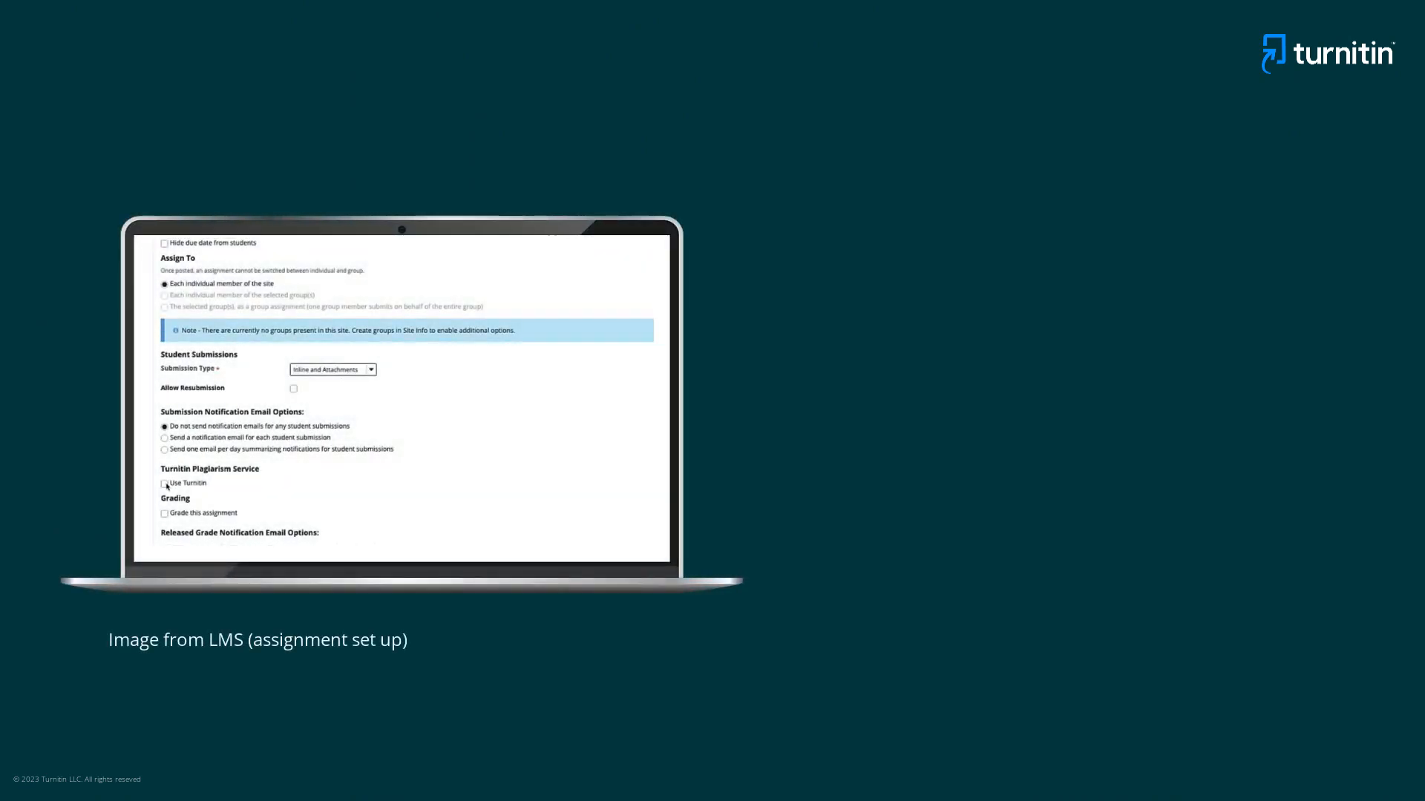
# Enable Use Turnitin in the LMS assignment and switch the folder's student submission link On.
pyautogui.click(163, 482)
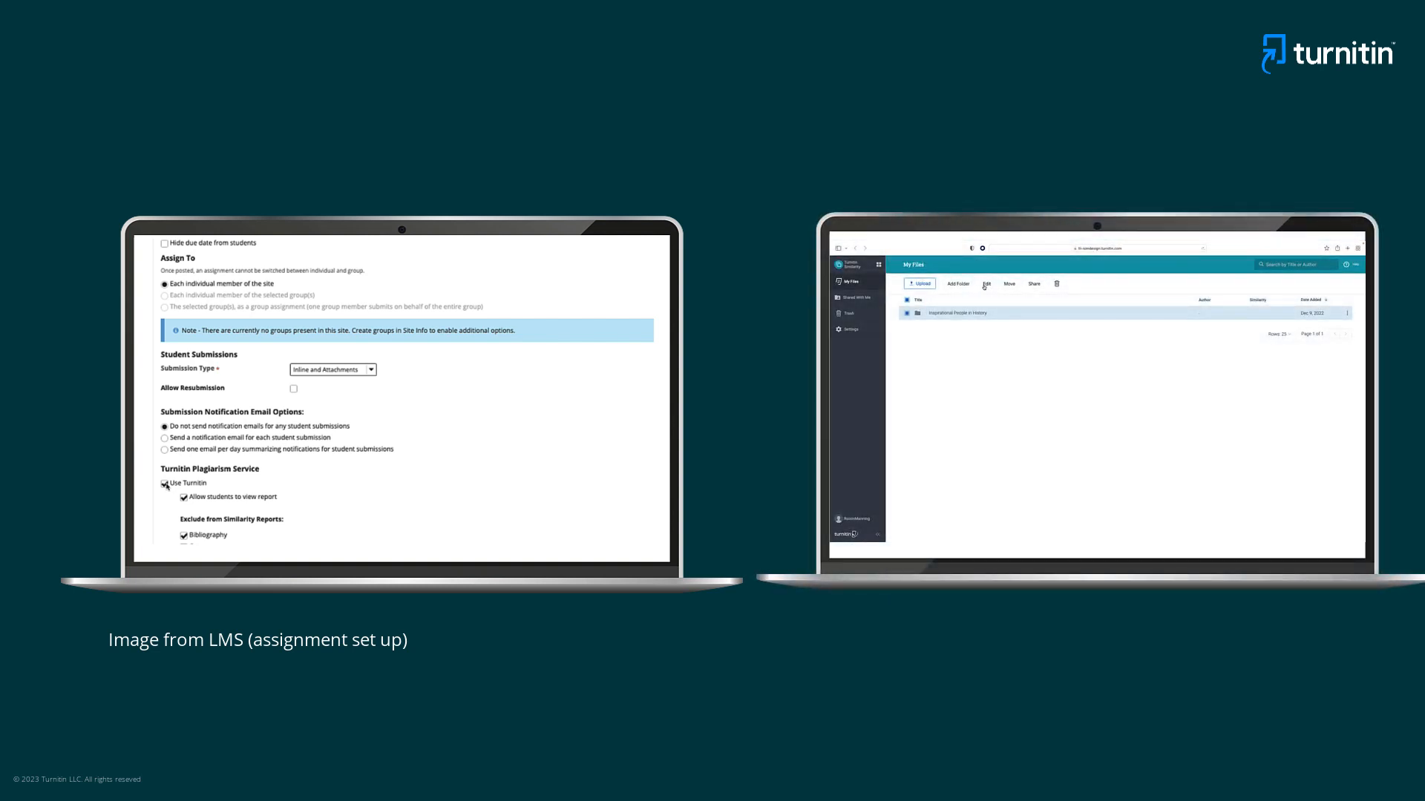
pyautogui.click(985, 283)
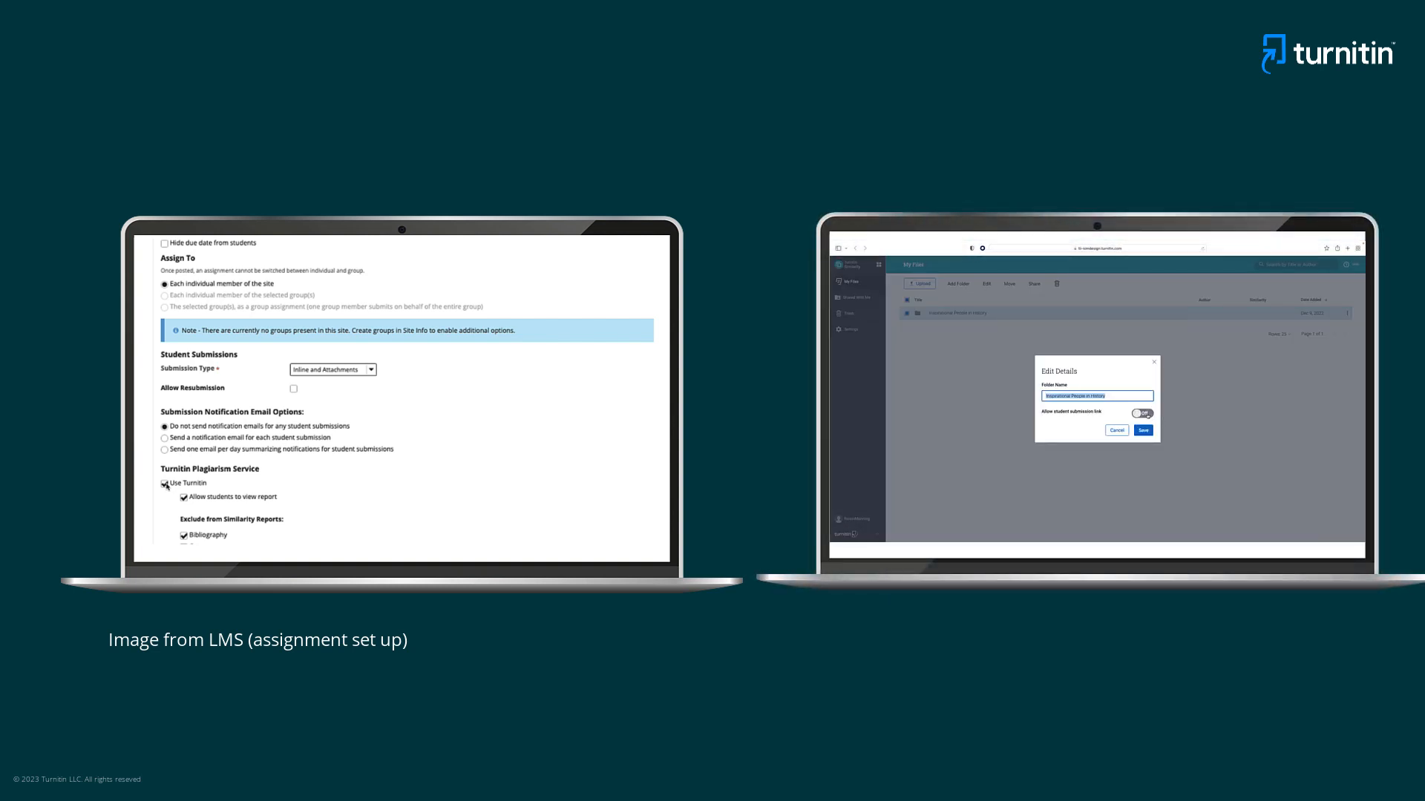
pyautogui.click(1141, 386)
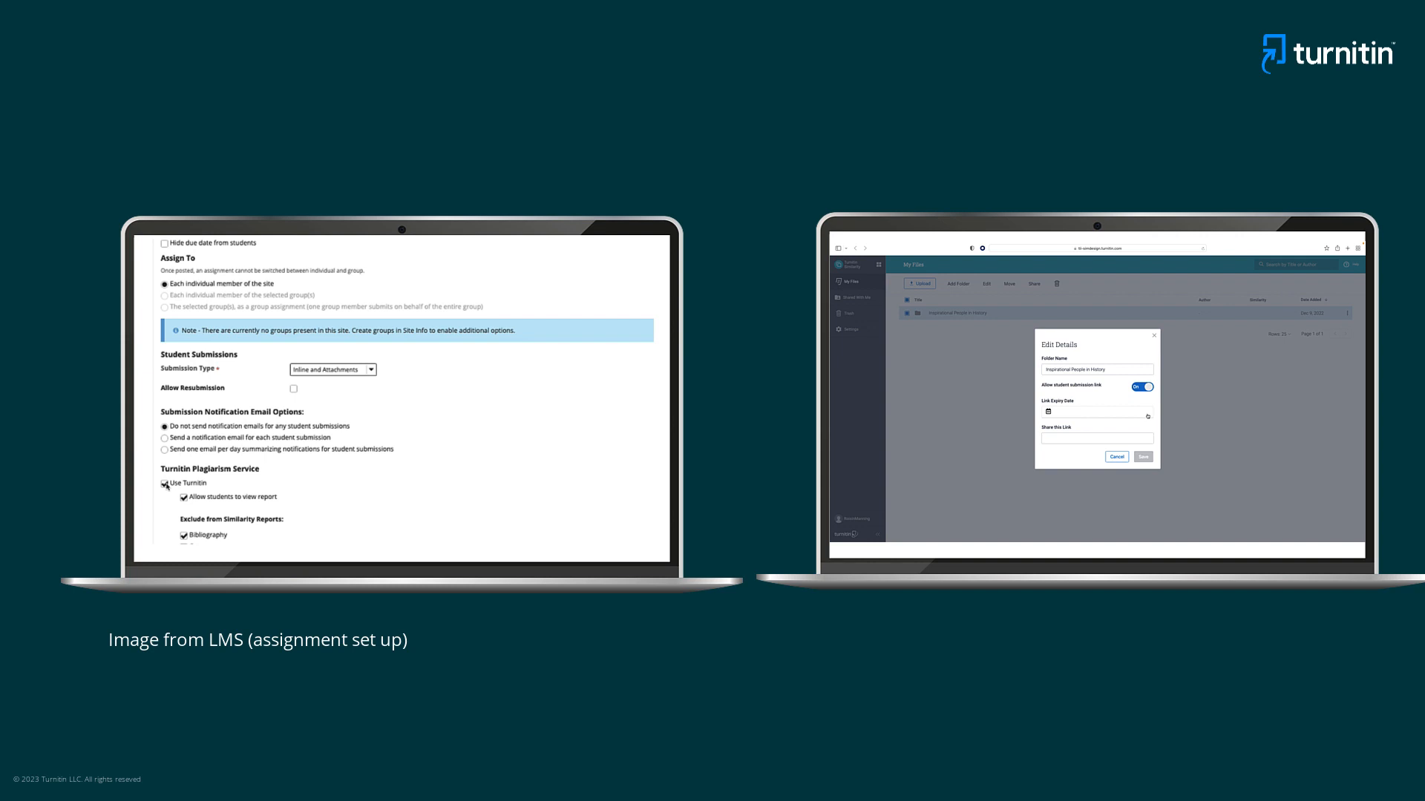